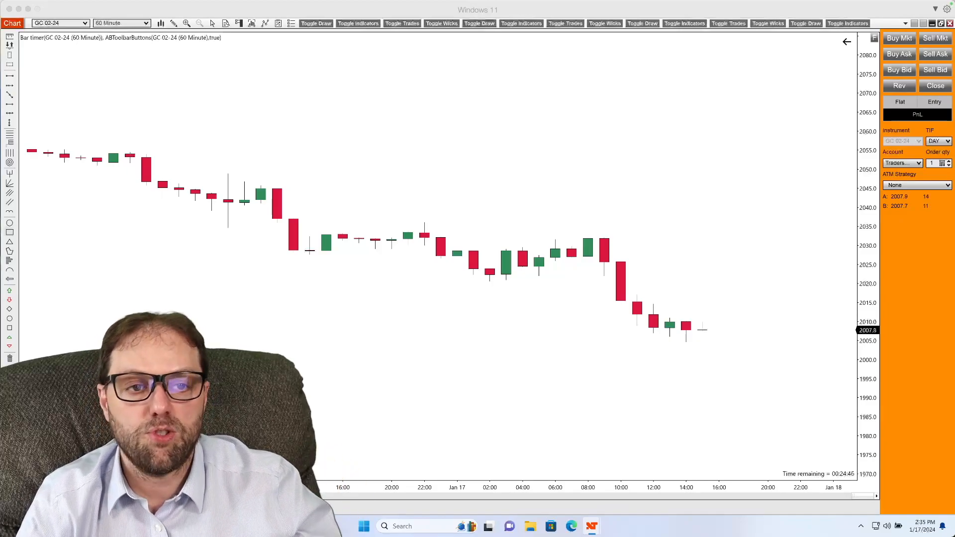
# Step: Draw a downward trend line across the highs and adjust its right end
pyautogui.click(174, 23)
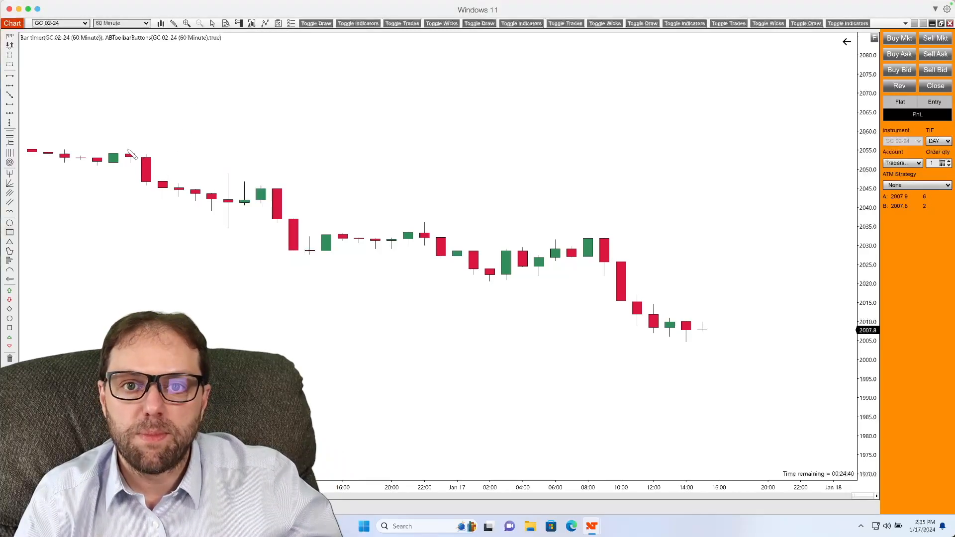
pyautogui.moveTo(130, 149); pyautogui.dragTo(751, 255)
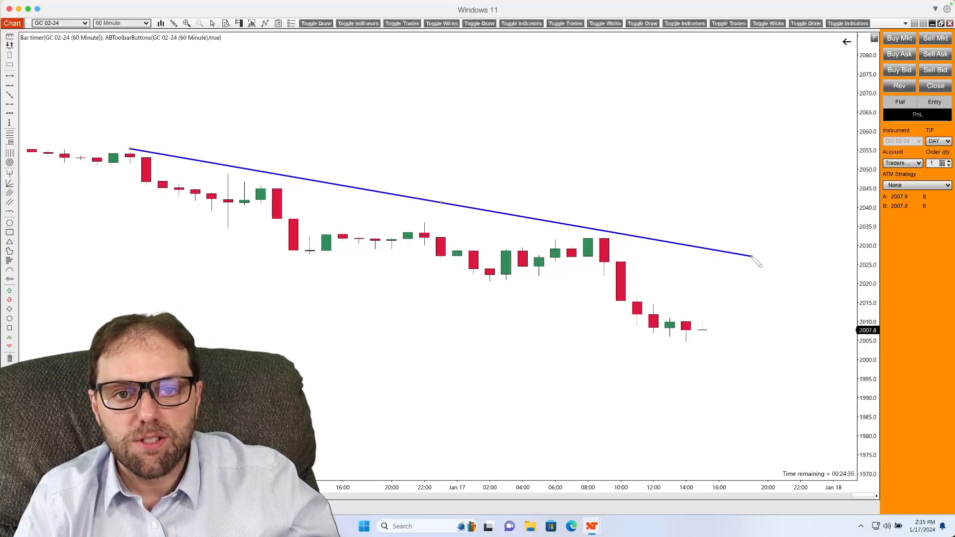
pyautogui.moveTo(755, 262); pyautogui.dragTo(797, 253)
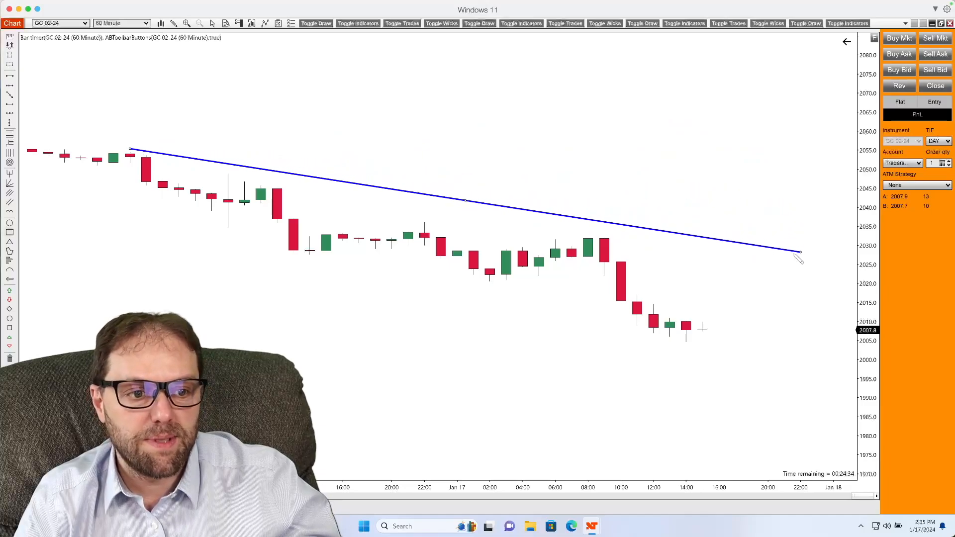
pyautogui.moveTo(798, 252); pyautogui.dragTo(804, 303)
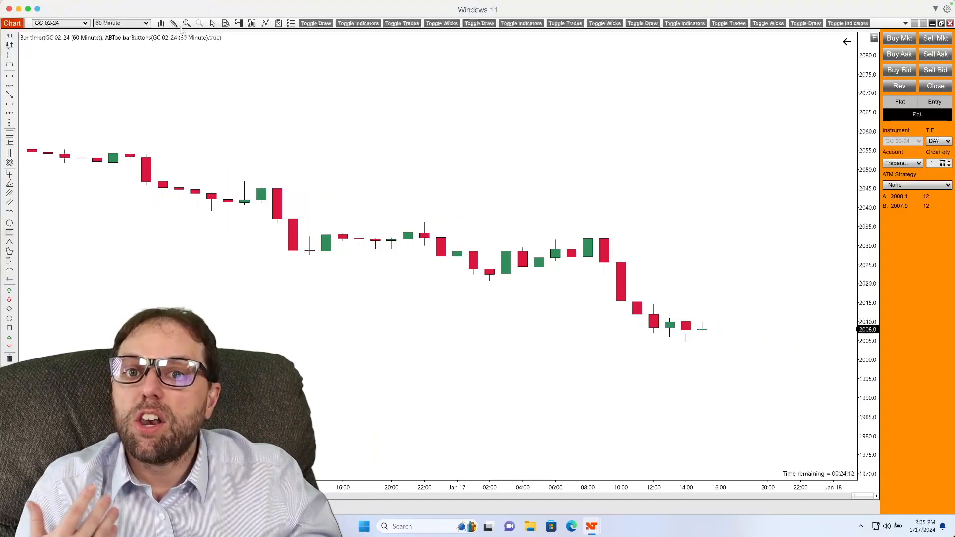
# Step: Draw a line from the latest candle rising to about the 2028 price level
pyautogui.click(173, 23)
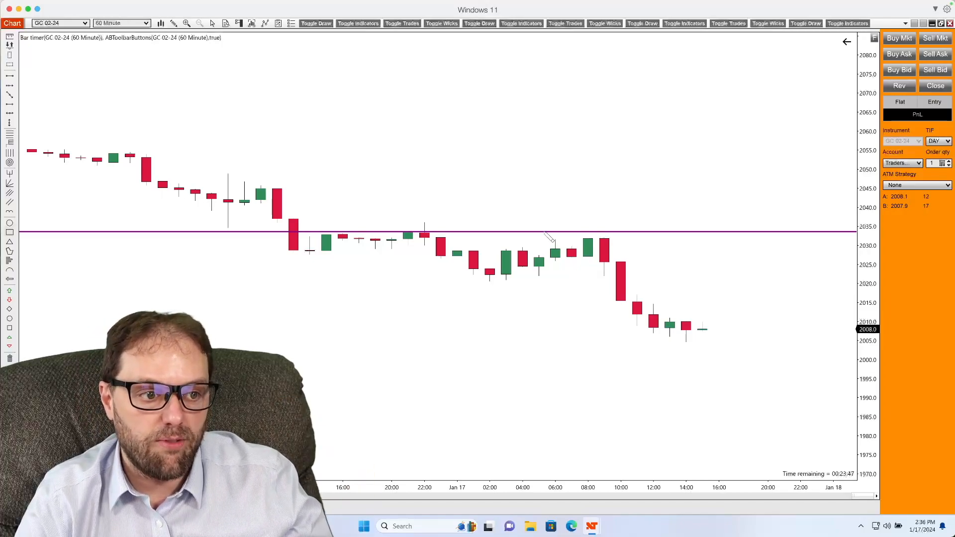
pyautogui.moveTo(459, 236)
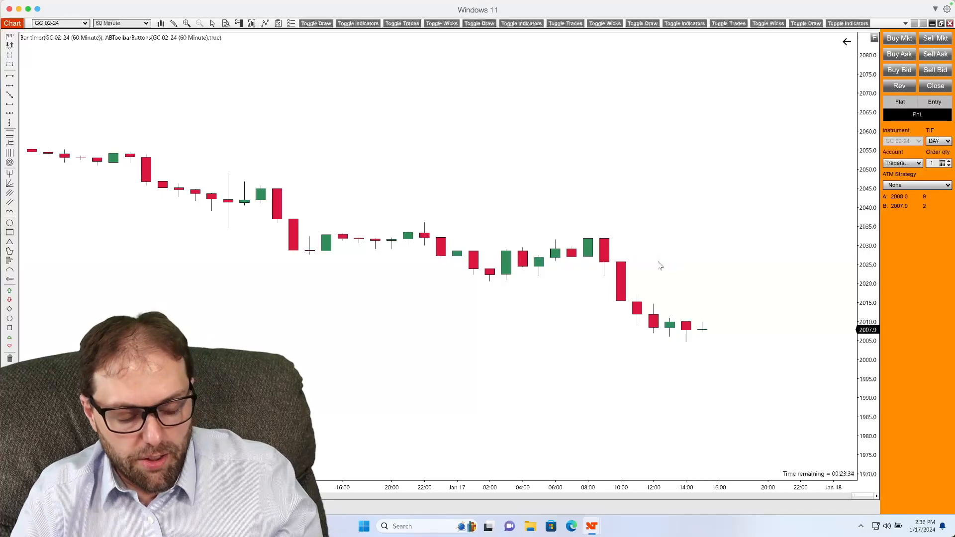
pyautogui.click(173, 22)
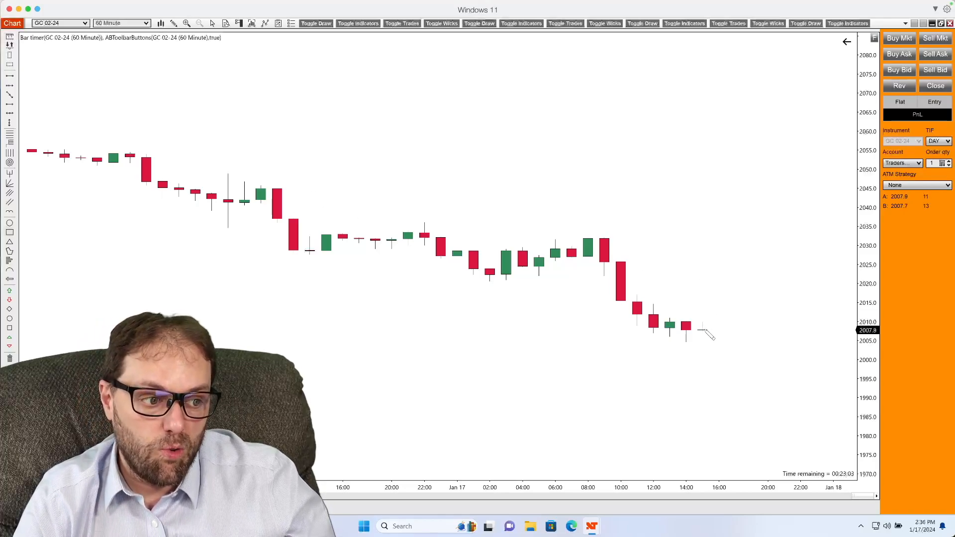
pyautogui.moveTo(701, 329); pyautogui.dragTo(735, 253)
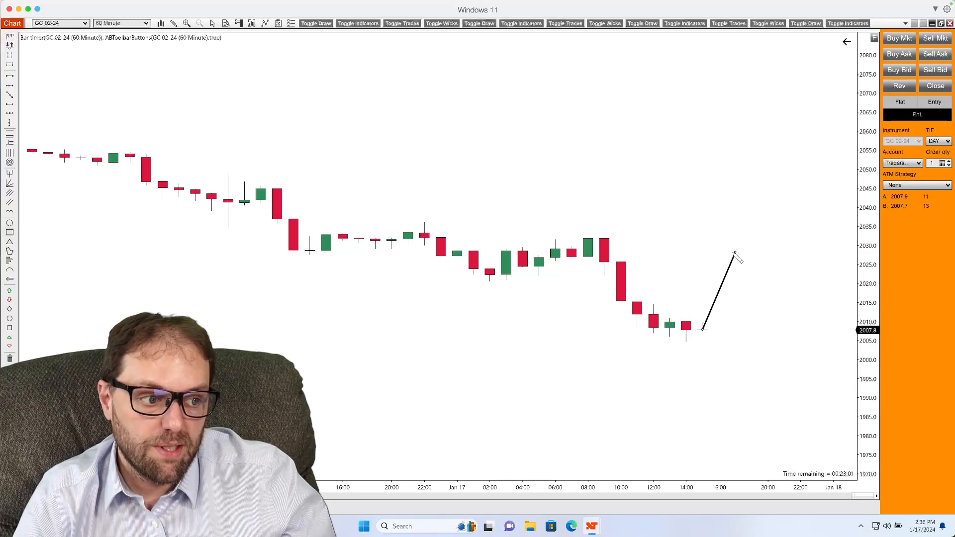